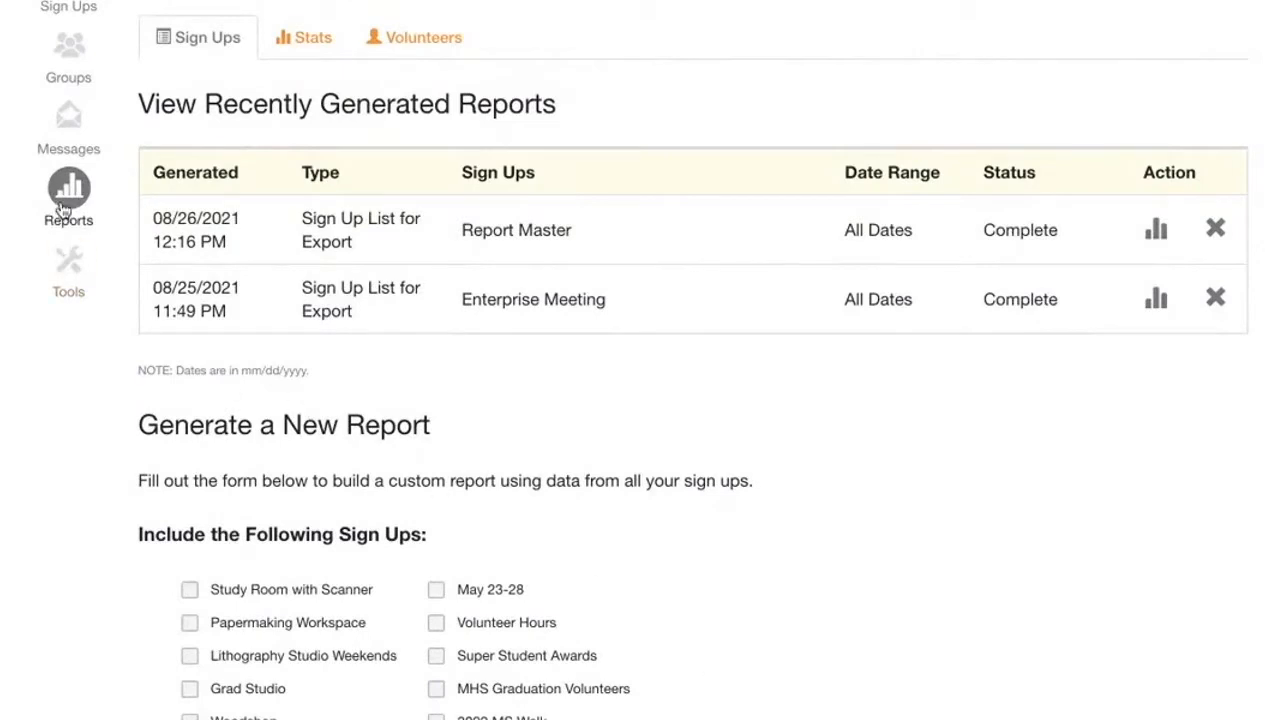
{"action": "mouse_move", "coordinate": [162, 278]}
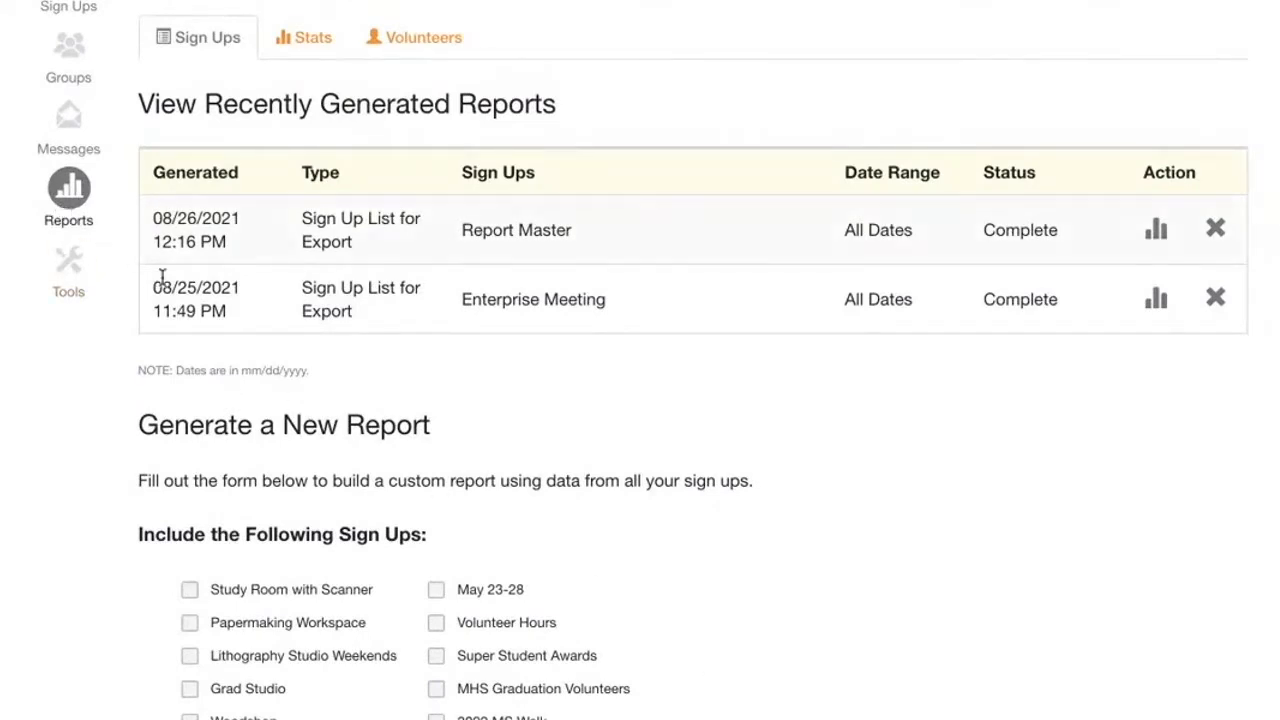
Scroll through the SignUpGenius page and select an item near the top left
{"action": "scroll", "scroll_direction": "down", "scroll_amount": 3}
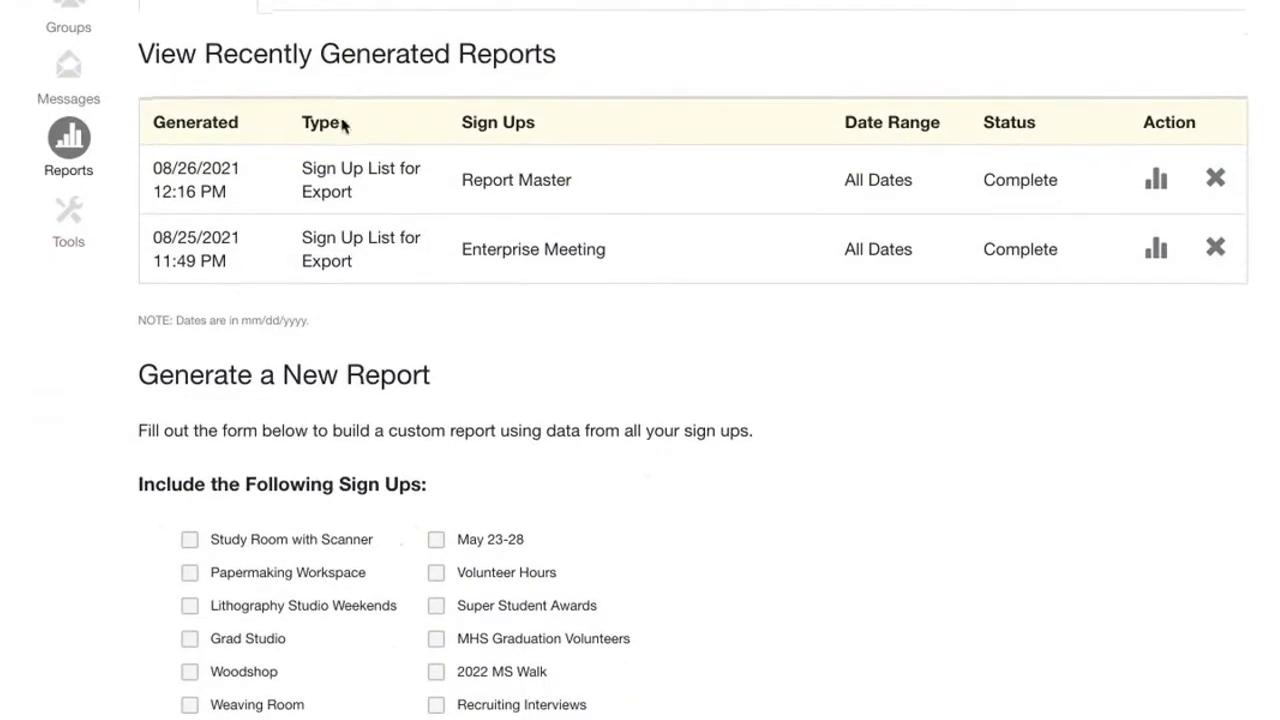
{"action": "scroll", "scroll_direction": "down", "scroll_amount": 3}
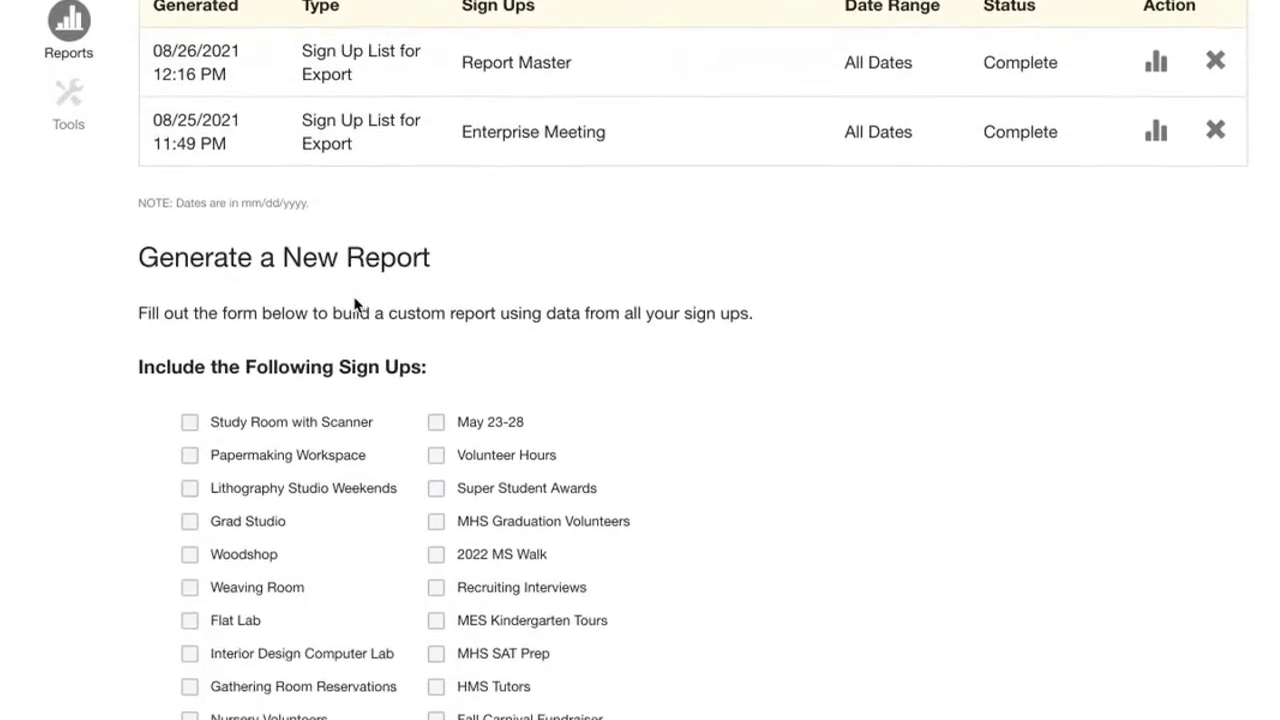
{"action": "scroll", "scroll_direction": "down", "scroll_amount": 3}
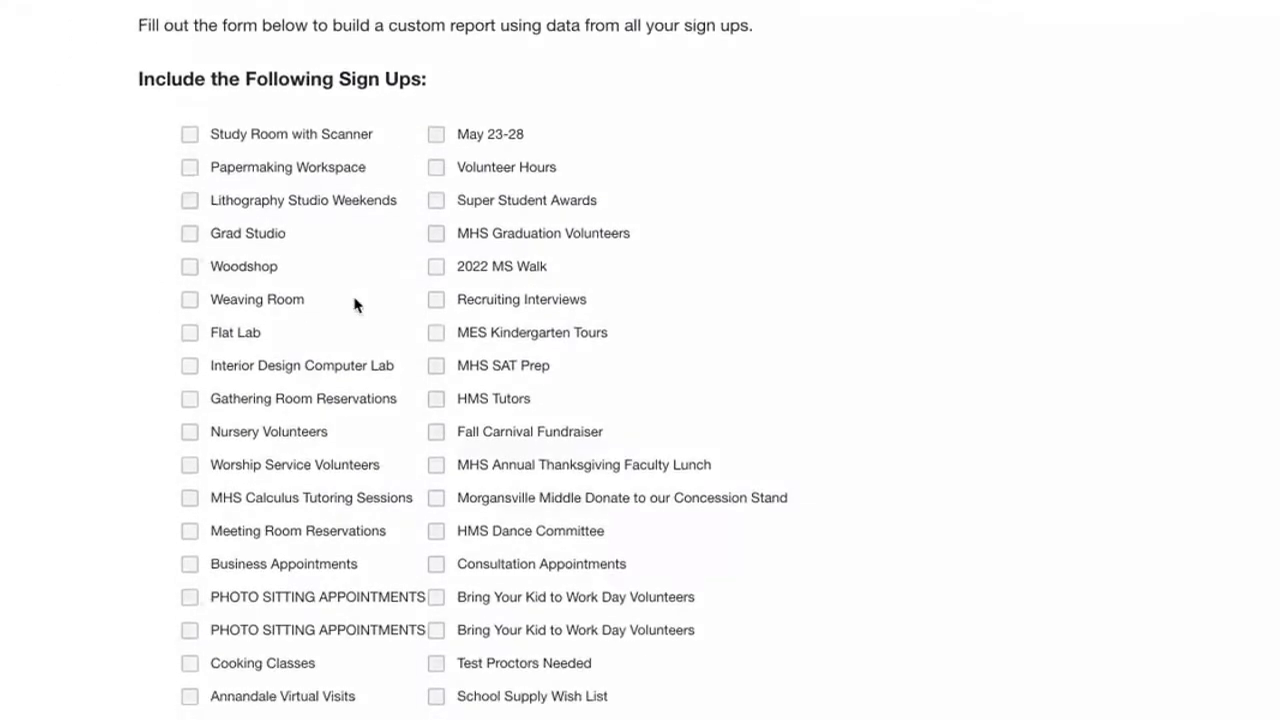
{"action": "scroll", "scroll_direction": "down", "scroll_amount": 3}
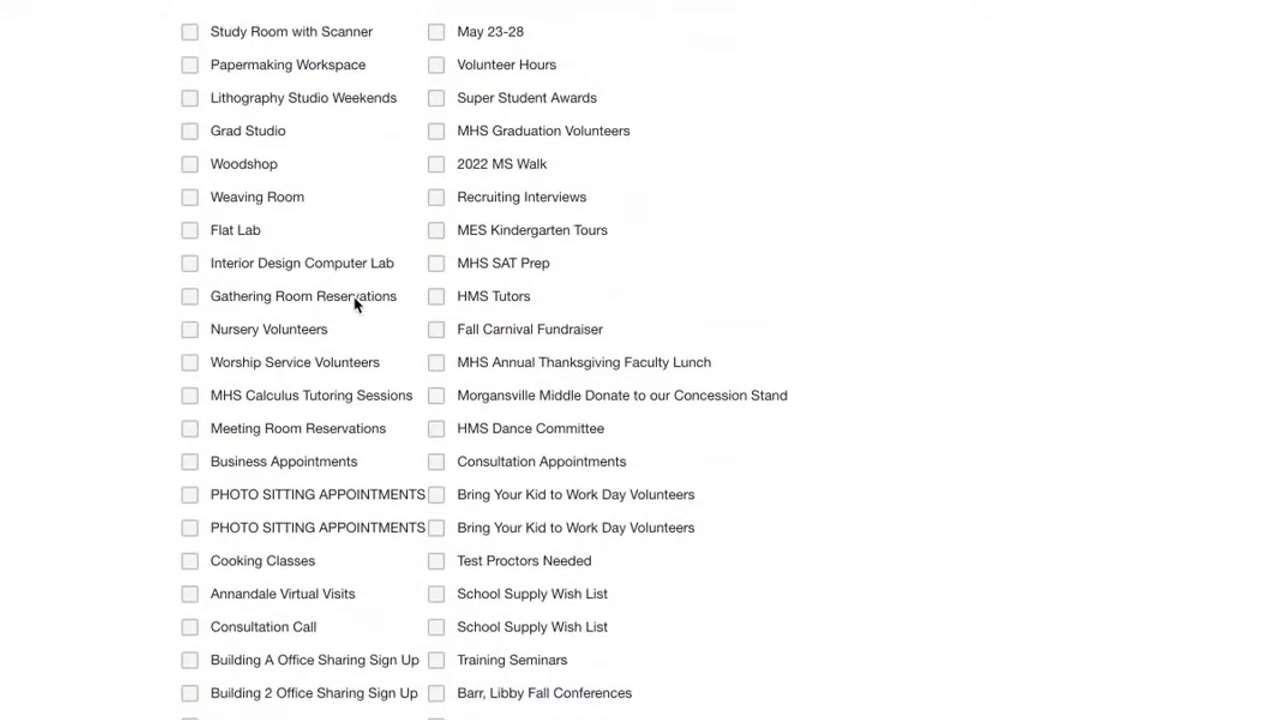
{"action": "scroll", "scroll_direction": "down", "scroll_amount": 3}
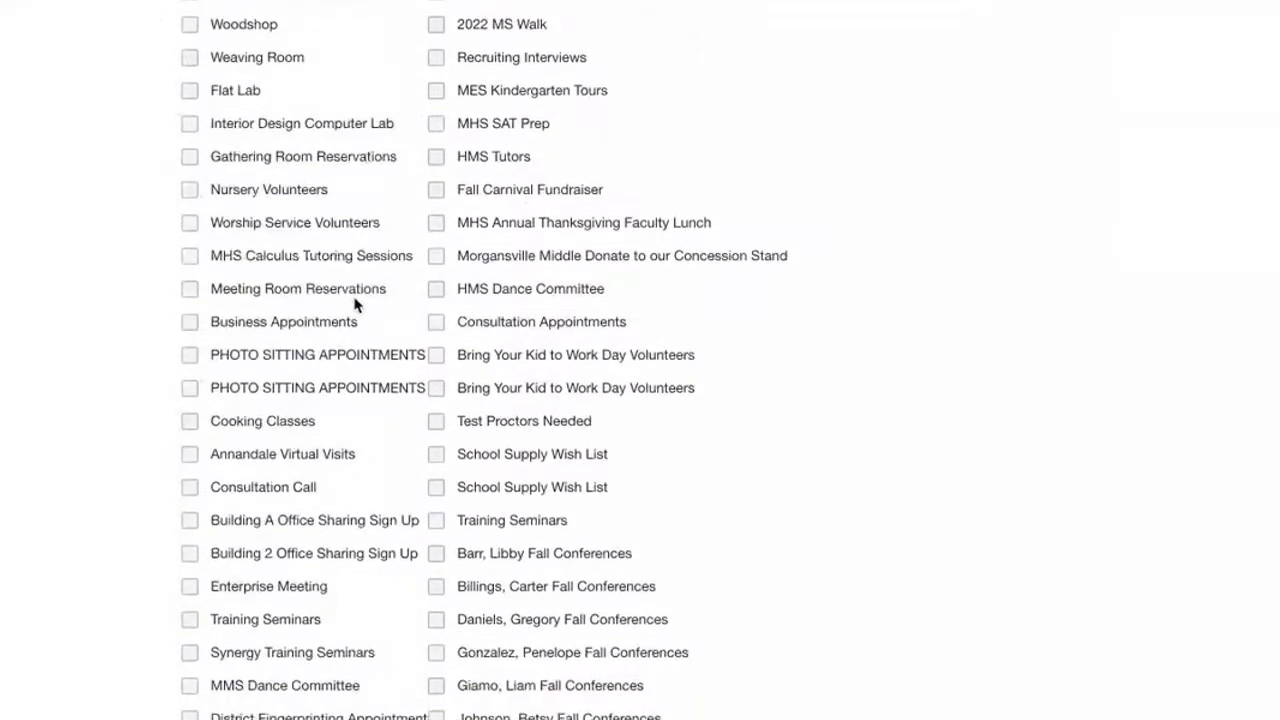
{"action": "scroll", "scroll_direction": "down", "scroll_amount": 3}
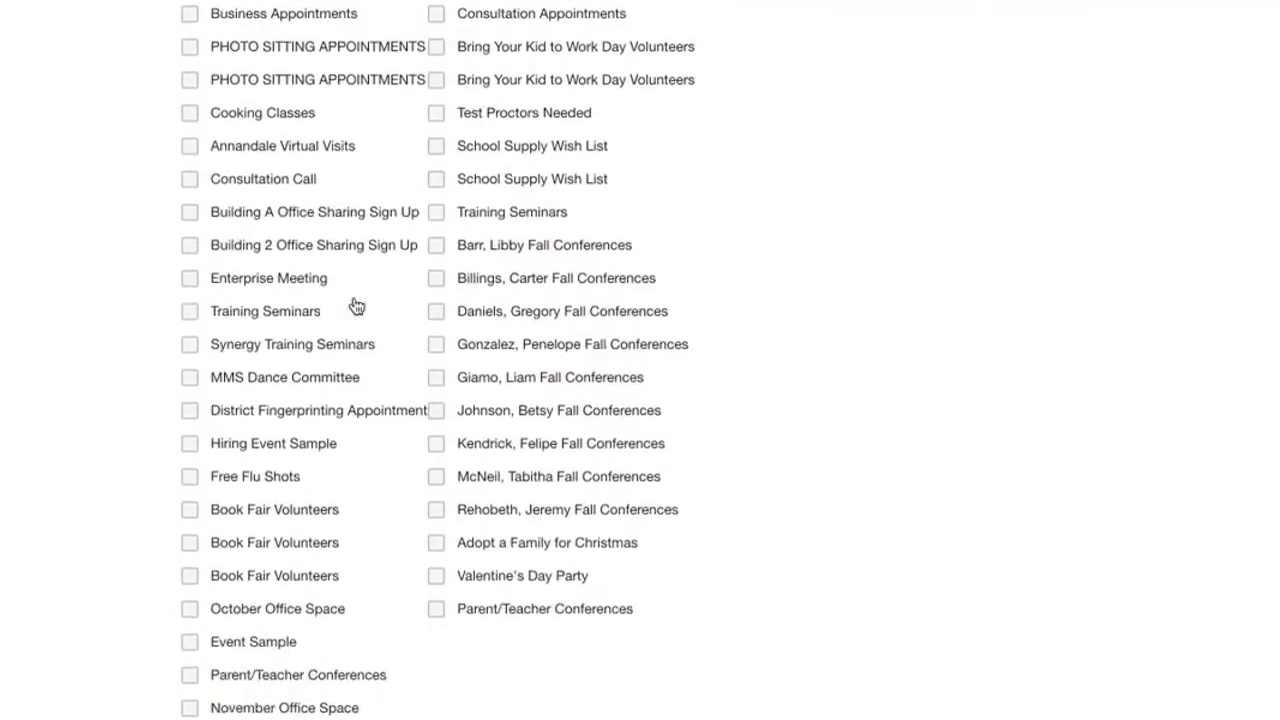
{"action": "scroll", "scroll_direction": "down", "scroll_amount": 3}
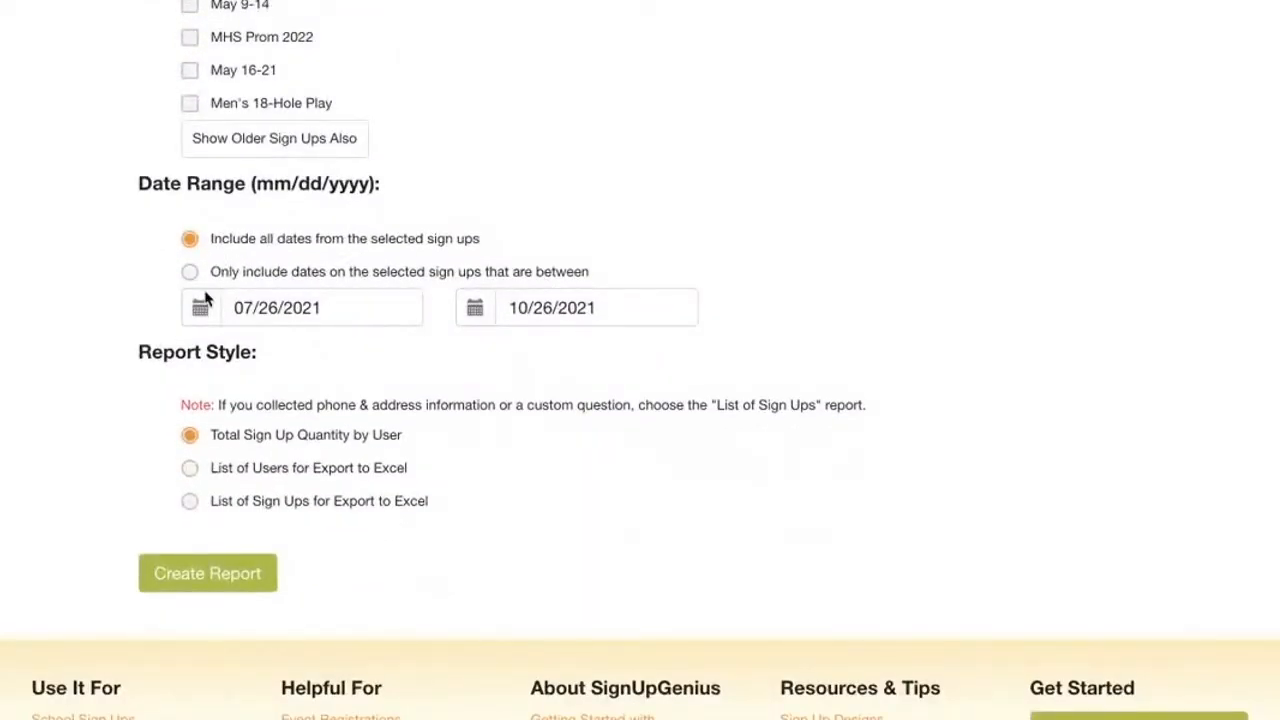
{"action": "scroll", "scroll_direction": "down", "scroll_amount": 3}
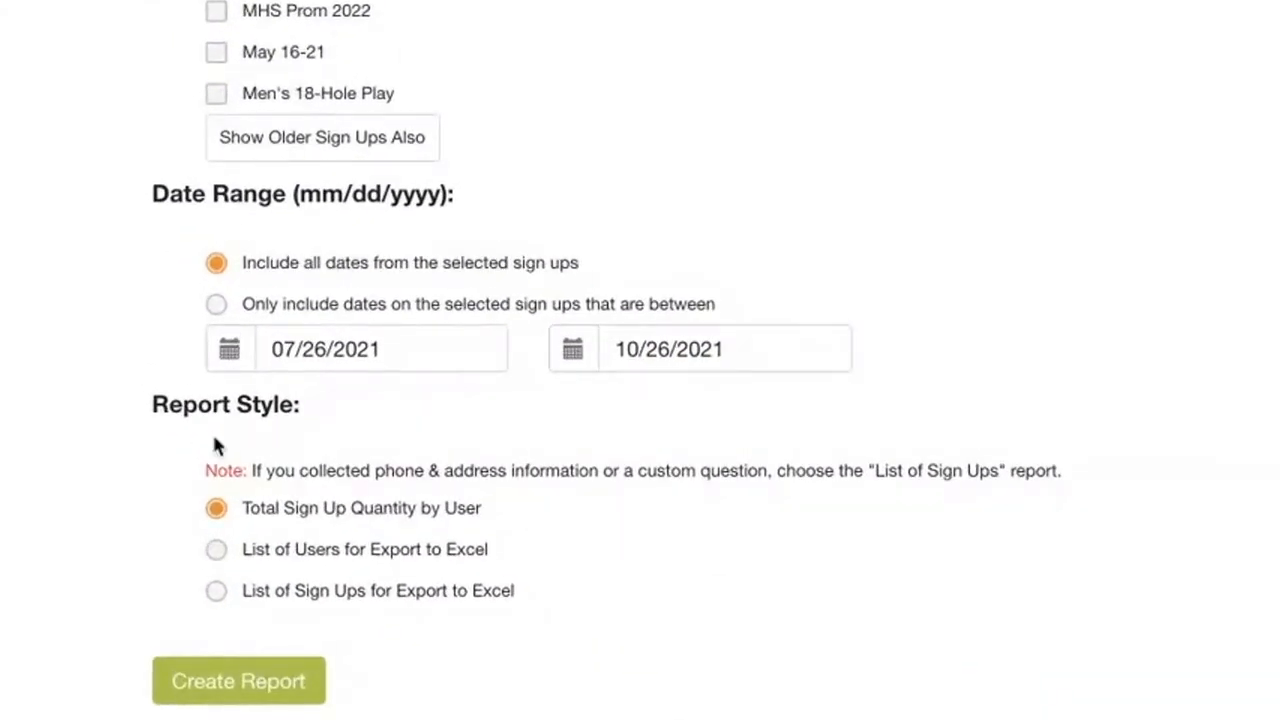
{"action": "mouse_move", "coordinate": [290, 568]}
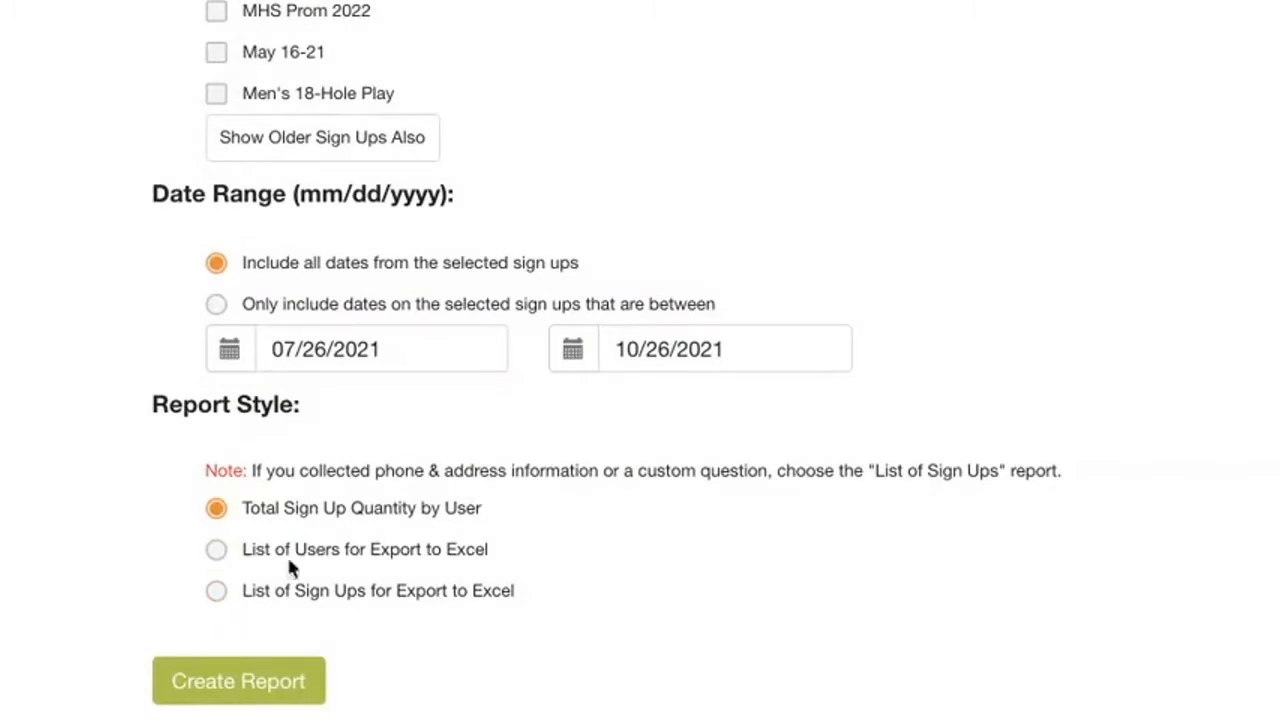
{"action": "scroll", "scroll_direction": "up", "scroll_amount": 3}
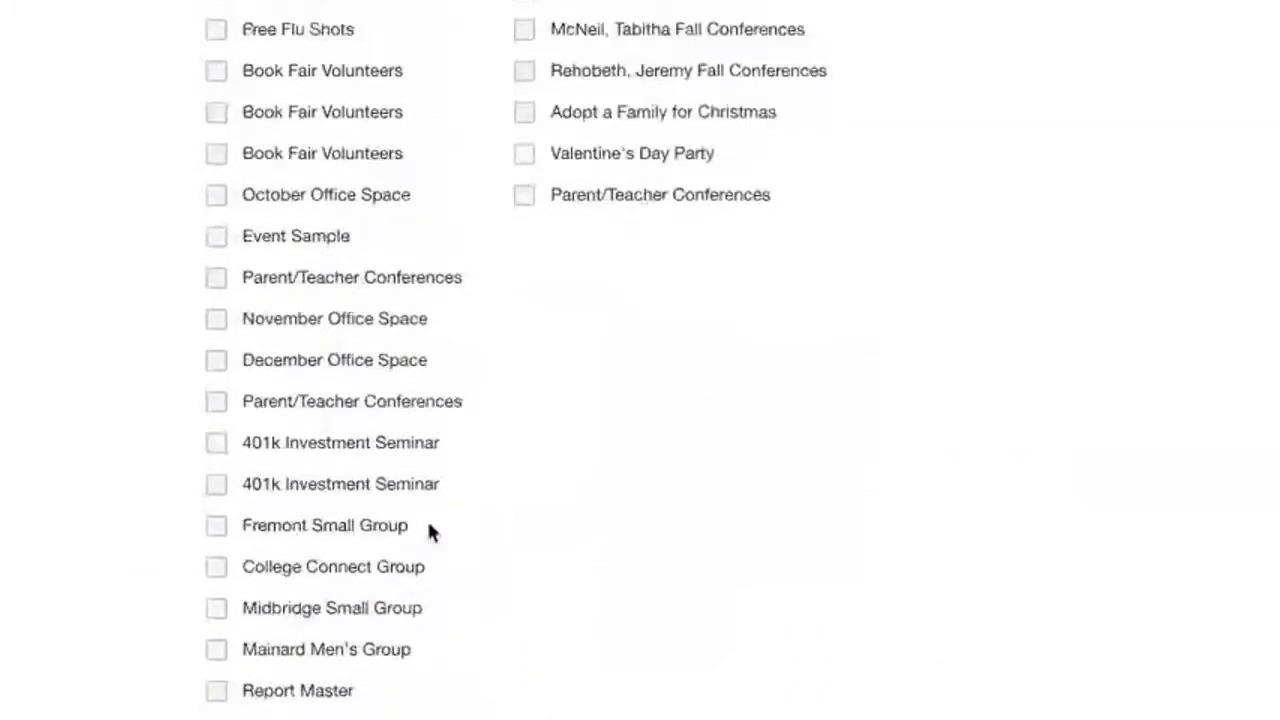
{"action": "scroll", "scroll_direction": "up", "scroll_amount": 3}
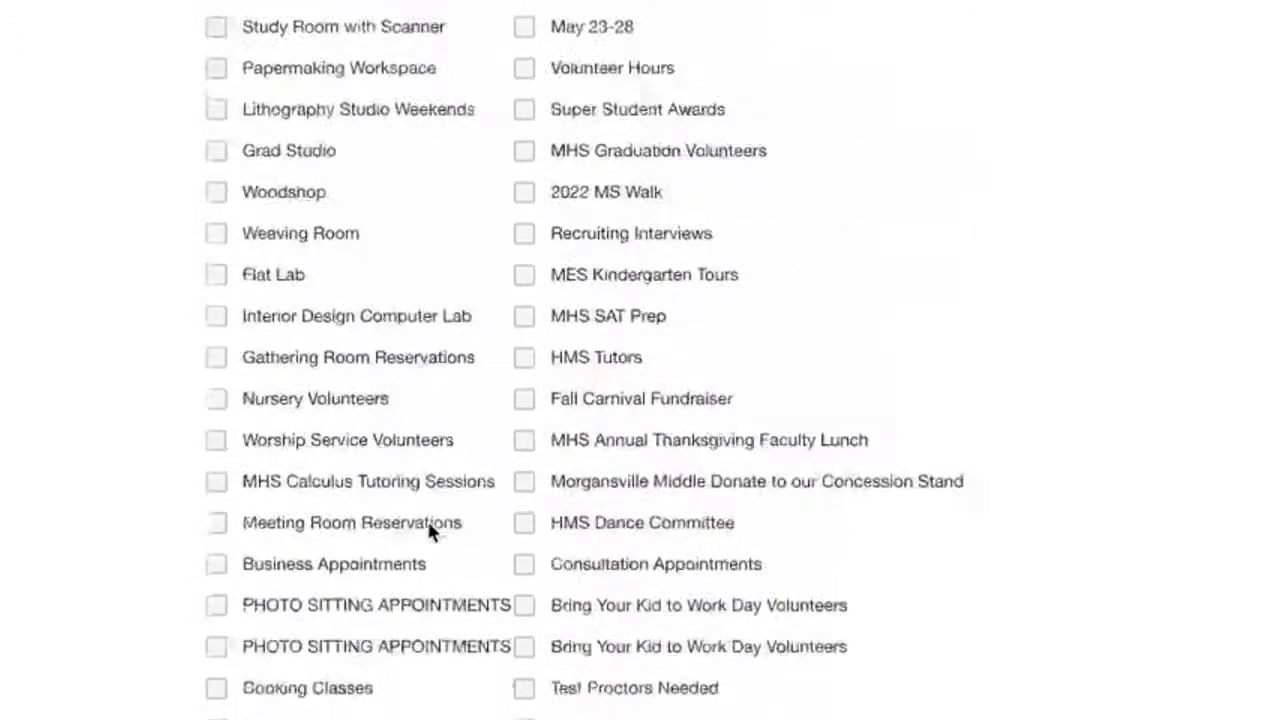
{"action": "left_click", "coordinate": [64, 237]}
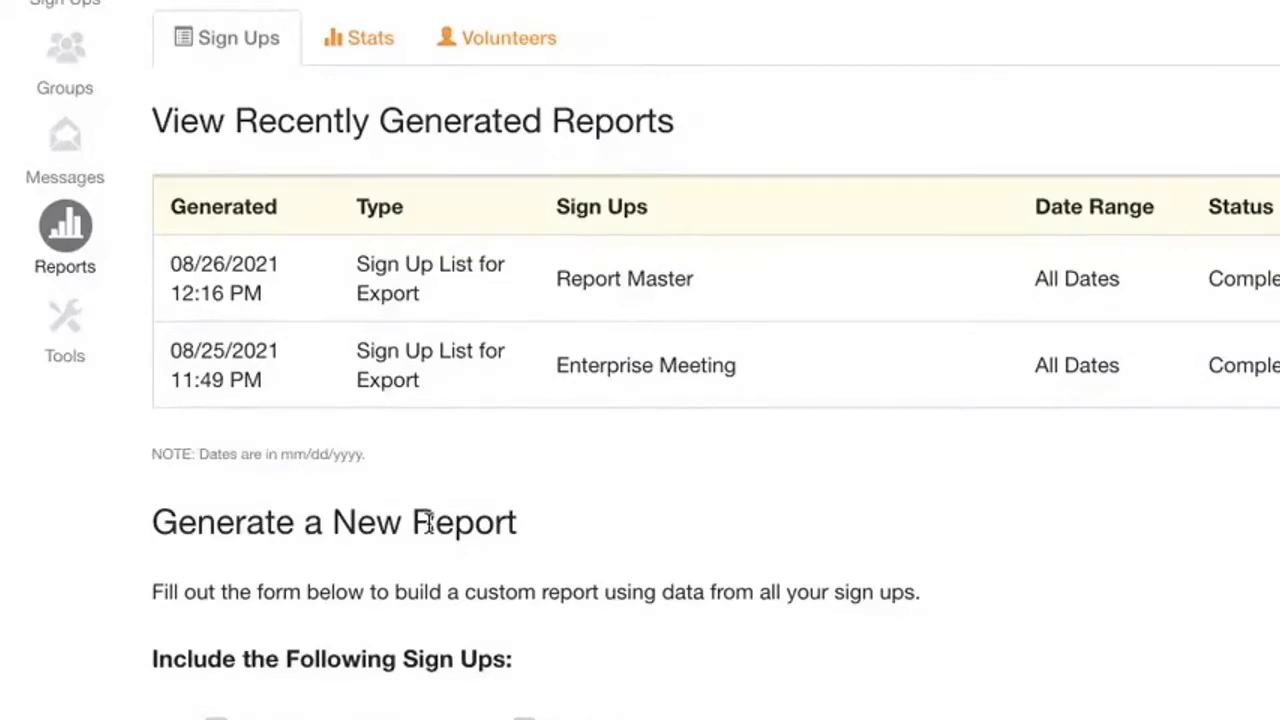
{"action": "mouse_move", "coordinate": [668, 362]}
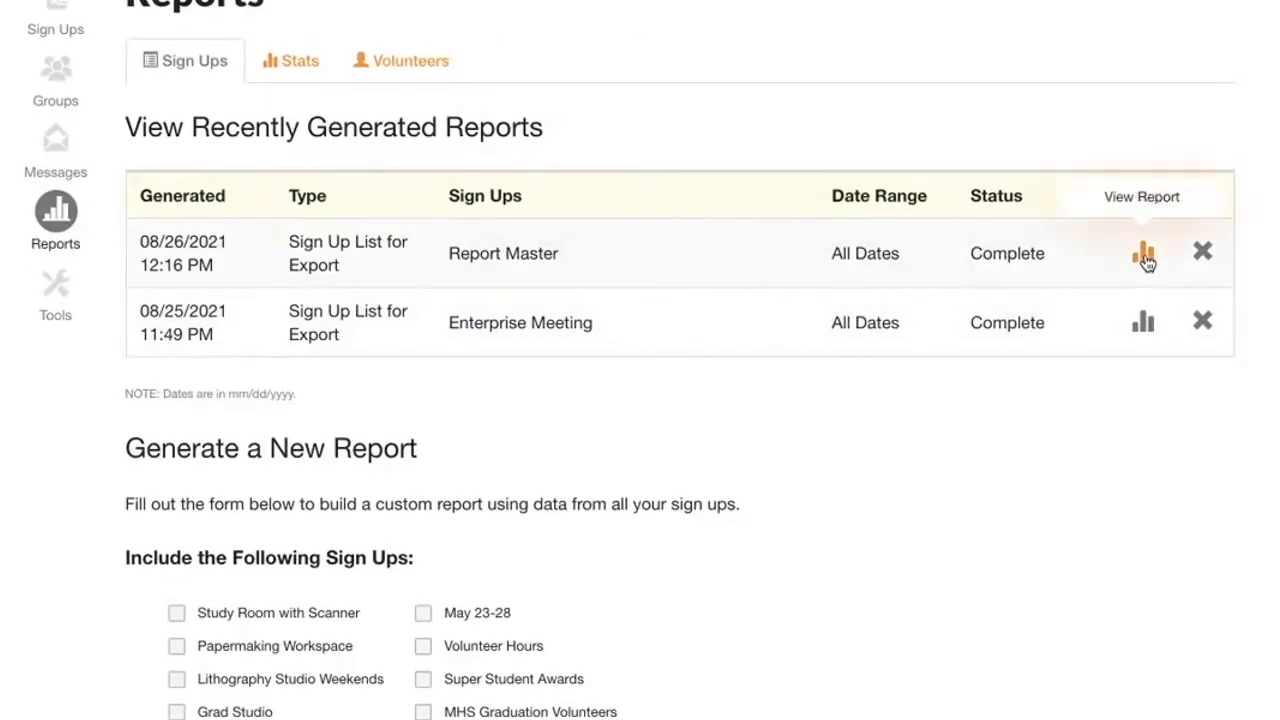
Open the Report Master sign-up report and review it with blank slots hidden
{"action": "scroll", "scroll_direction": "up", "scroll_amount": 3}
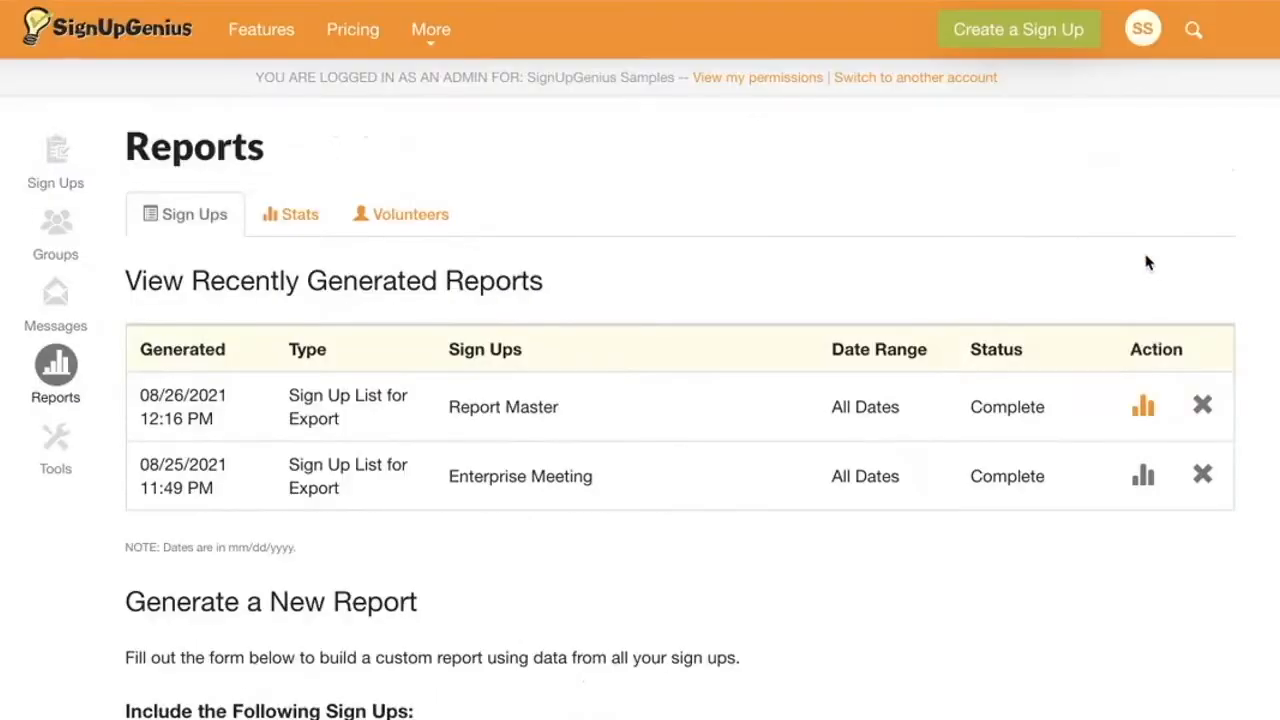
{"action": "left_click", "coordinate": [1143, 406]}
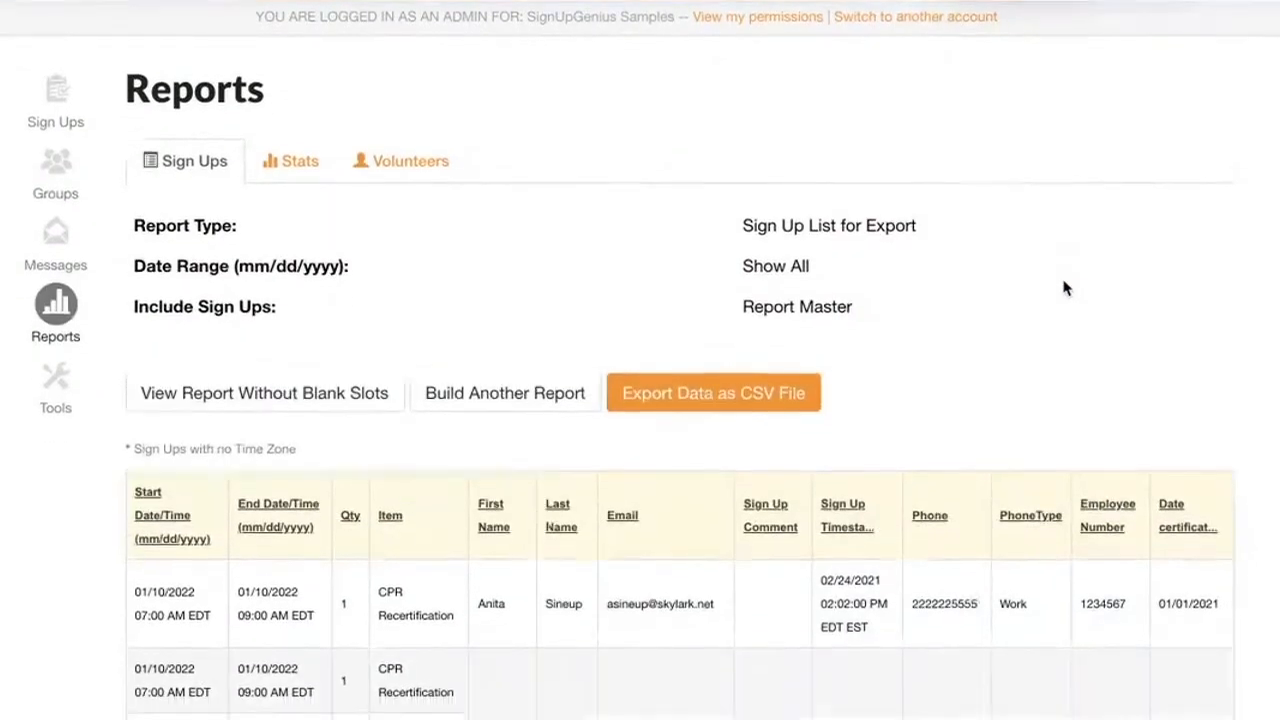
{"action": "scroll", "scroll_direction": "down", "scroll_amount": 3}
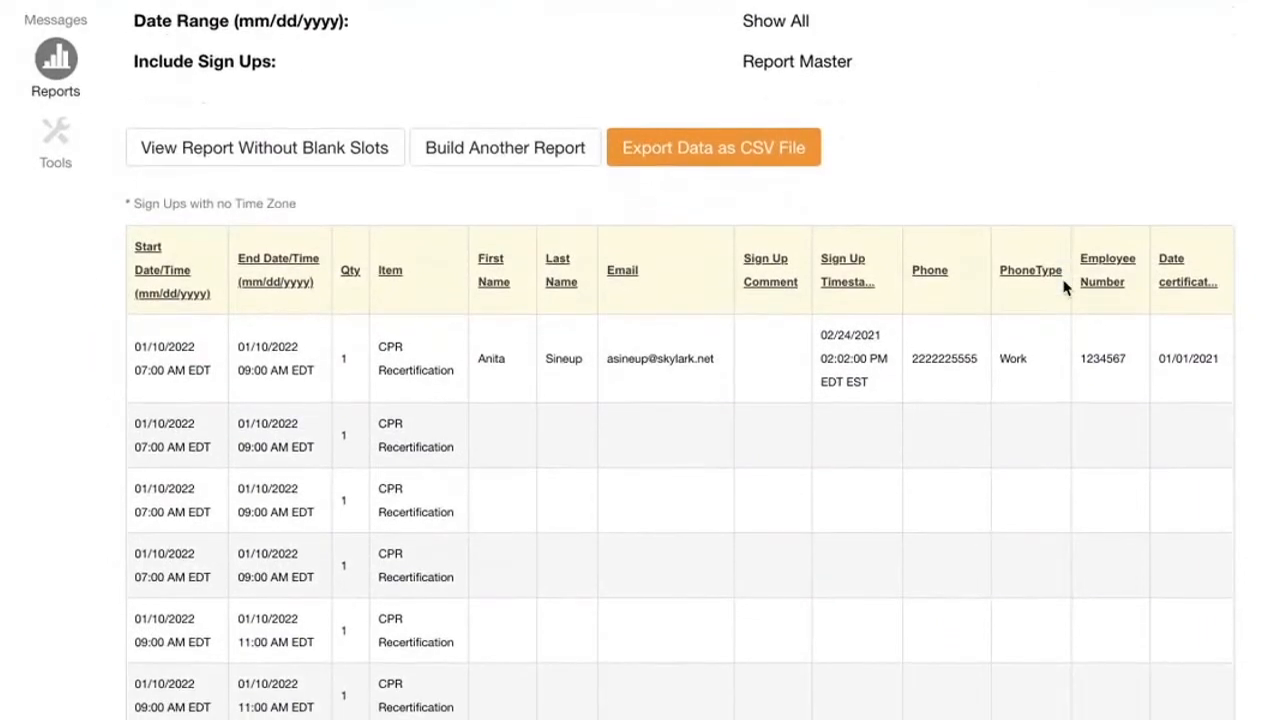
{"action": "scroll", "scroll_direction": "down", "scroll_amount": 3}
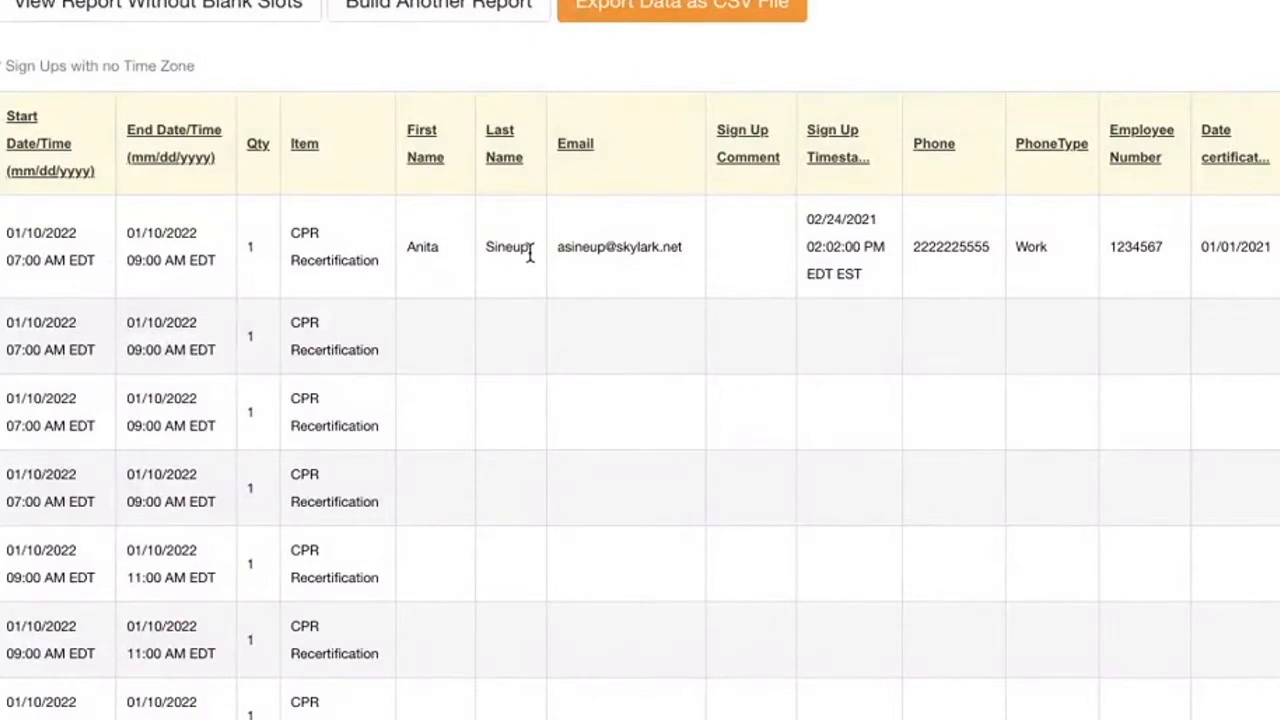
{"action": "mouse_move", "coordinate": [558, 340]}
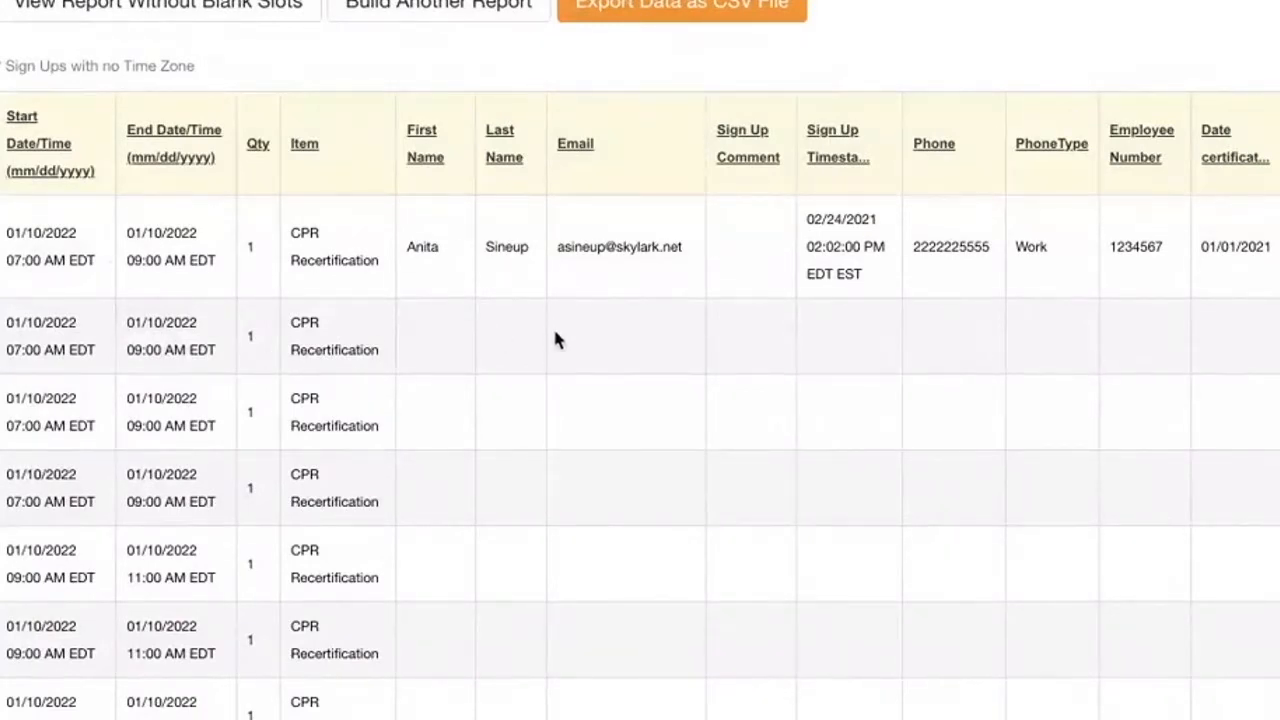
{"action": "mouse_move", "coordinate": [558, 365]}
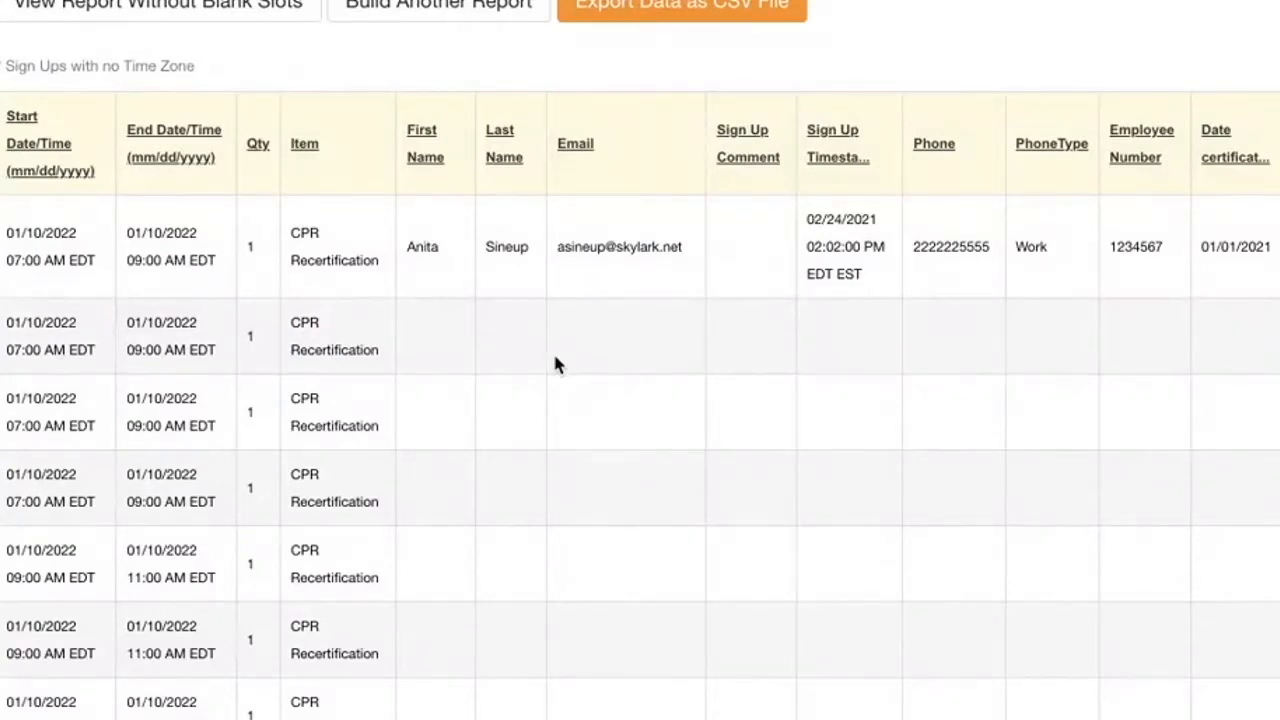
{"action": "scroll", "scroll_direction": "up", "scroll_amount": 3}
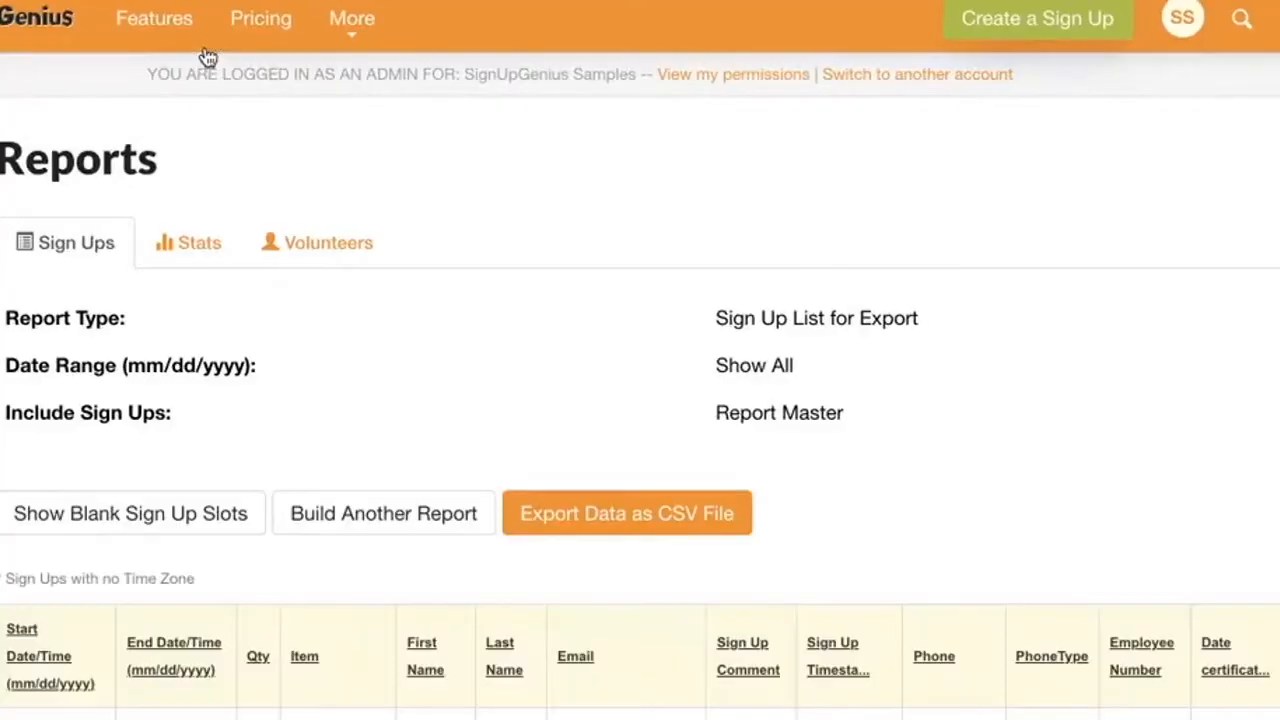
Scroll through the report rows ordered by sign-up timestamp, newest first
{"action": "scroll", "scroll_direction": "down", "scroll_amount": 3}
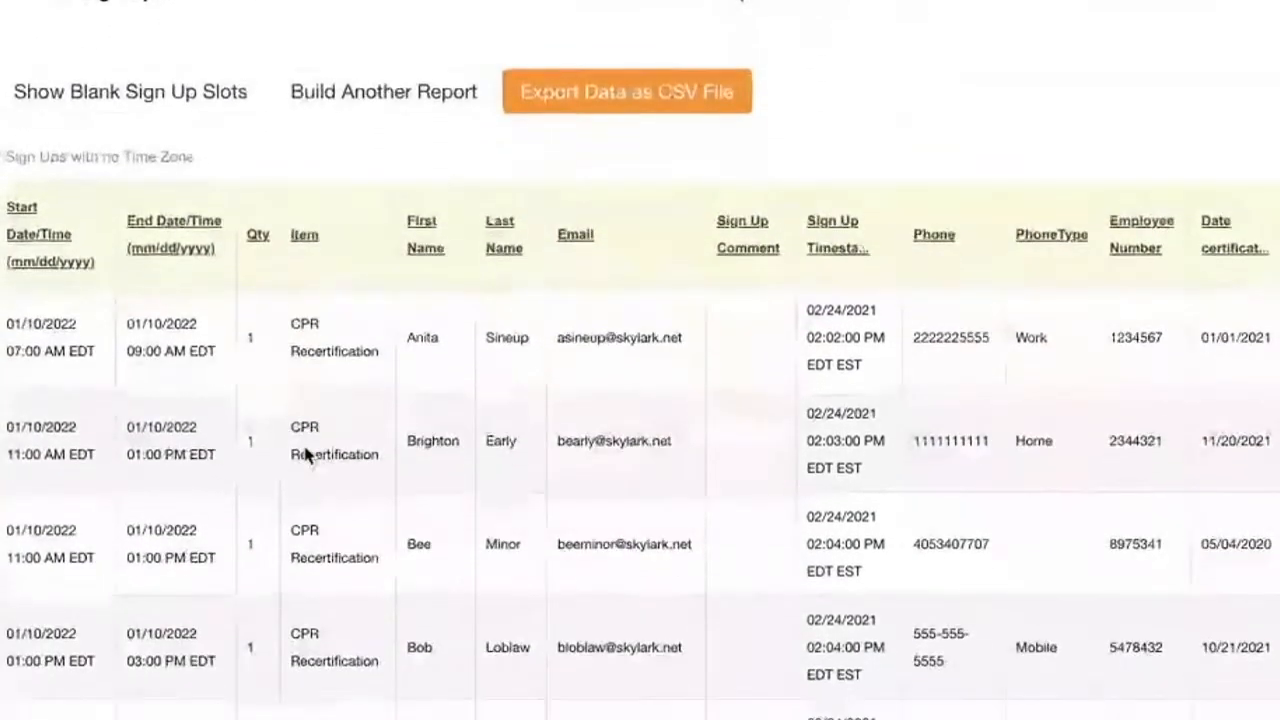
{"action": "scroll", "scroll_direction": "down", "scroll_amount": 3}
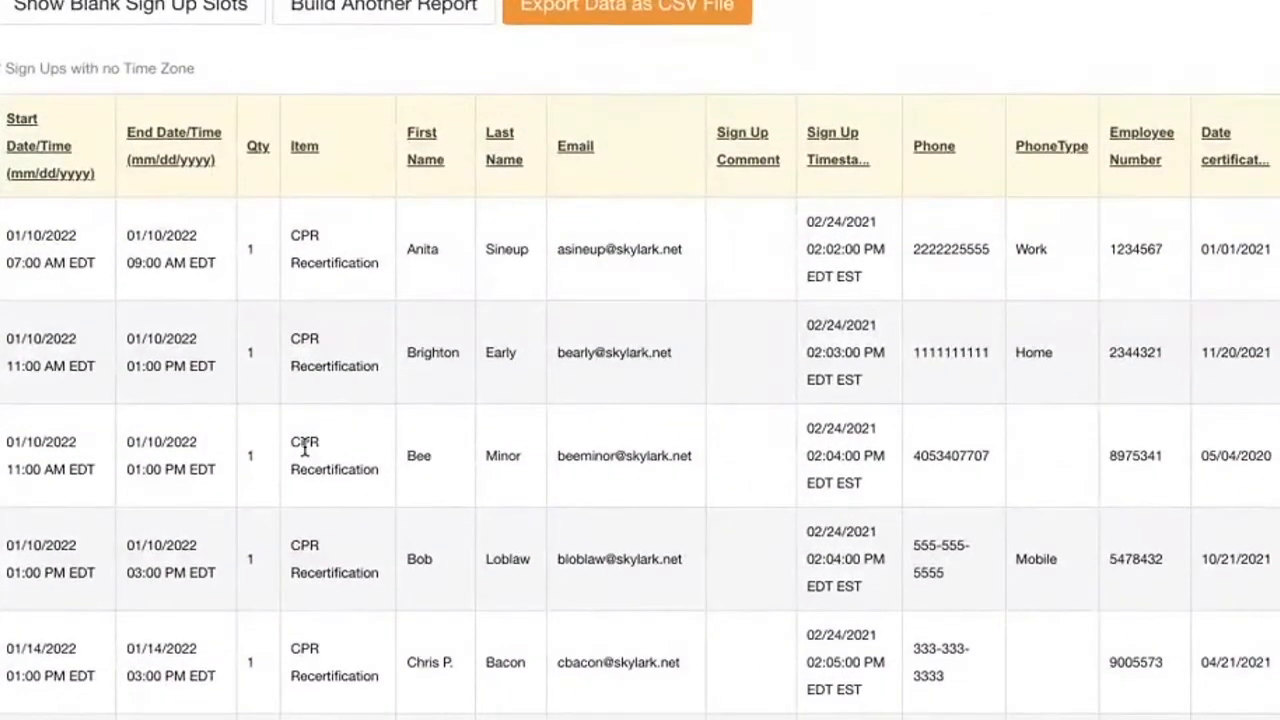
{"action": "scroll", "scroll_direction": "up", "scroll_amount": 3}
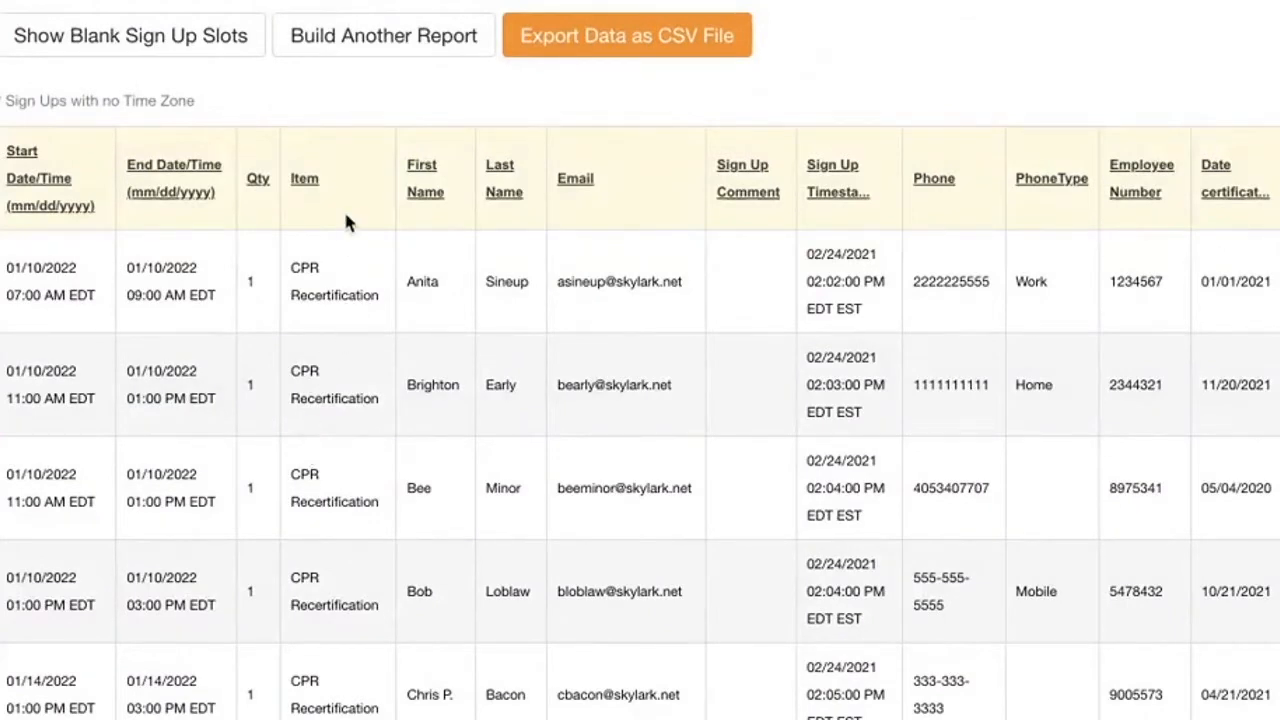
{"action": "mouse_move", "coordinate": [483, 197]}
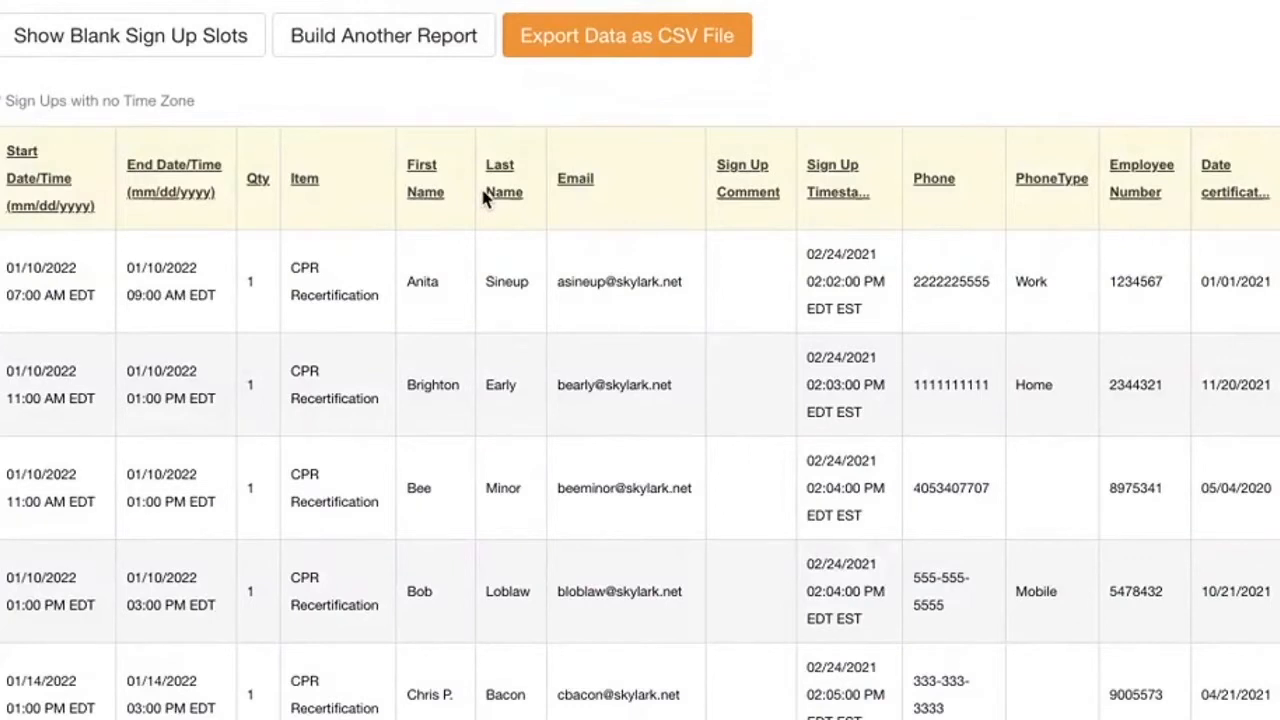
{"action": "mouse_move", "coordinate": [670, 227]}
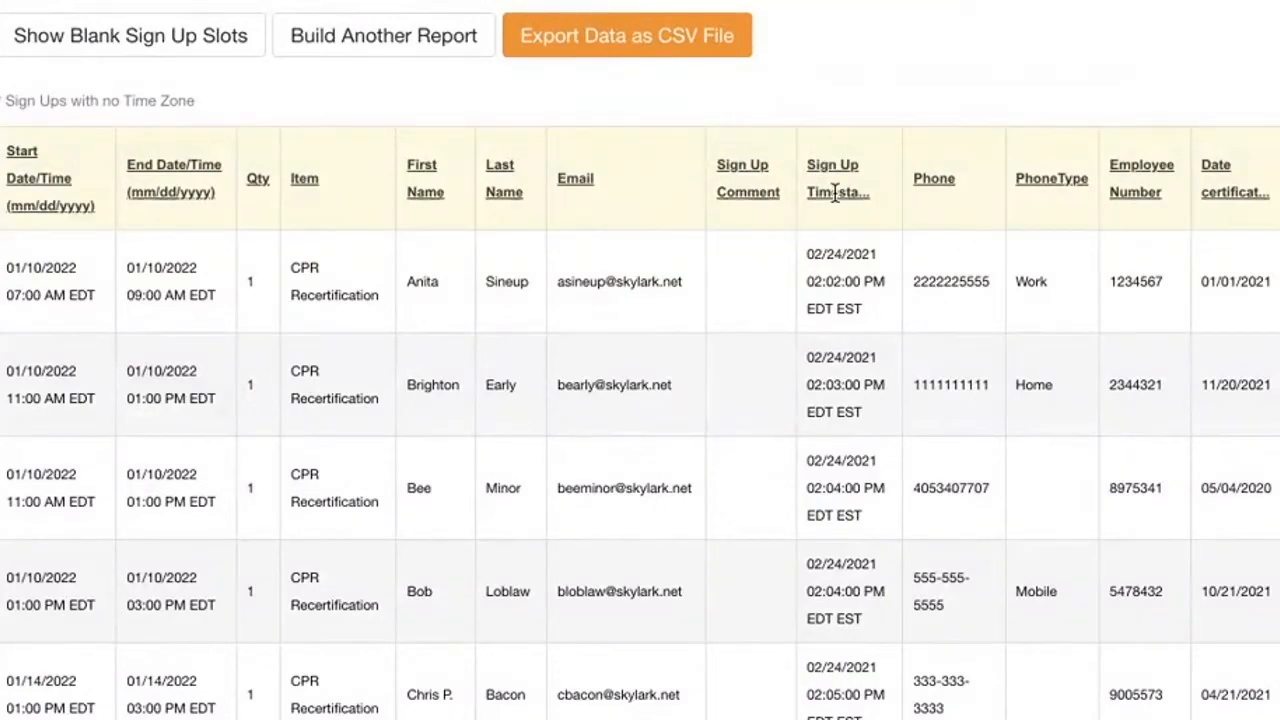
{"action": "mouse_move", "coordinate": [840, 575]}
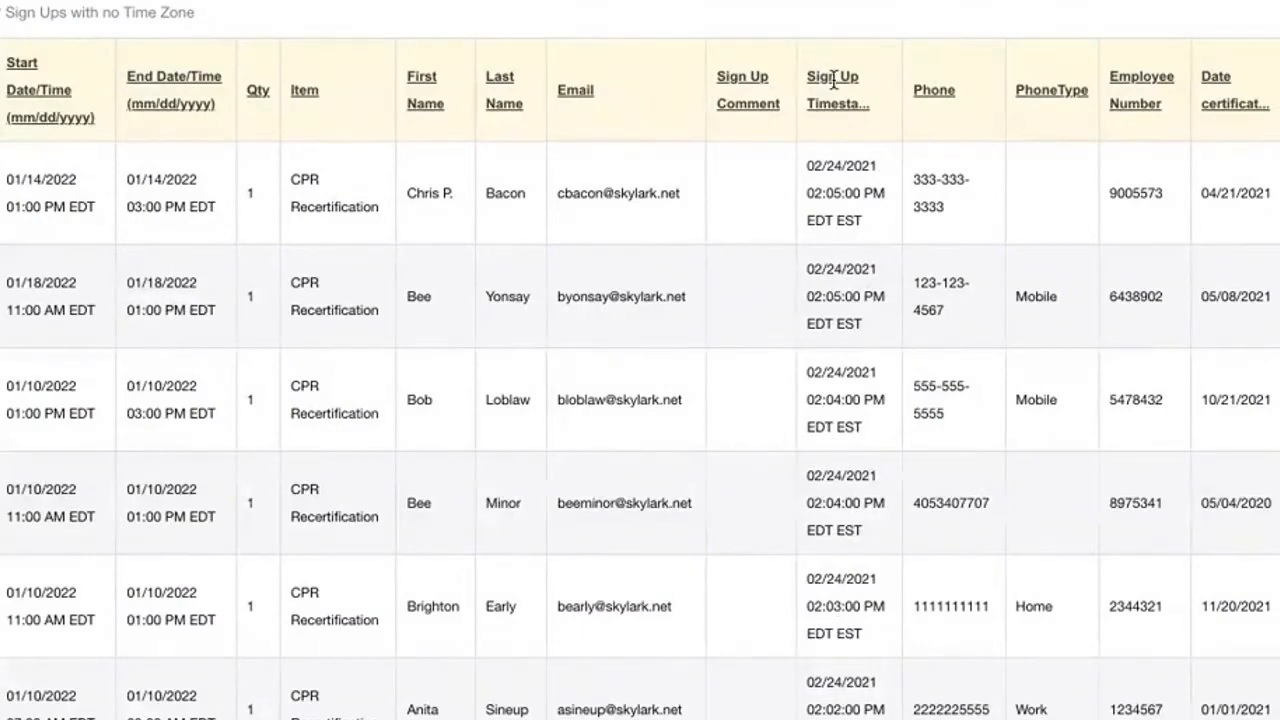
Scroll the report to check last names run alphabetically from Bacon to Yonsay
{"action": "scroll", "scroll_direction": "up", "scroll_amount": 3}
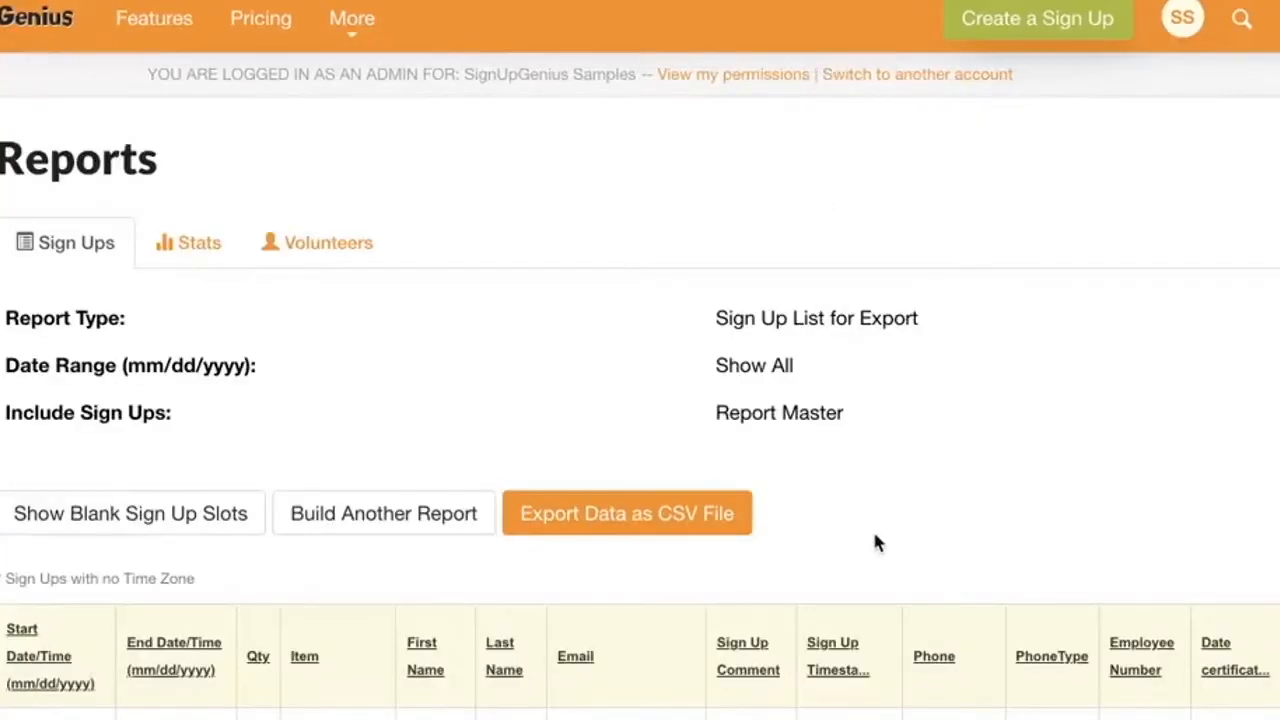
{"action": "scroll", "scroll_direction": "down", "scroll_amount": 3}
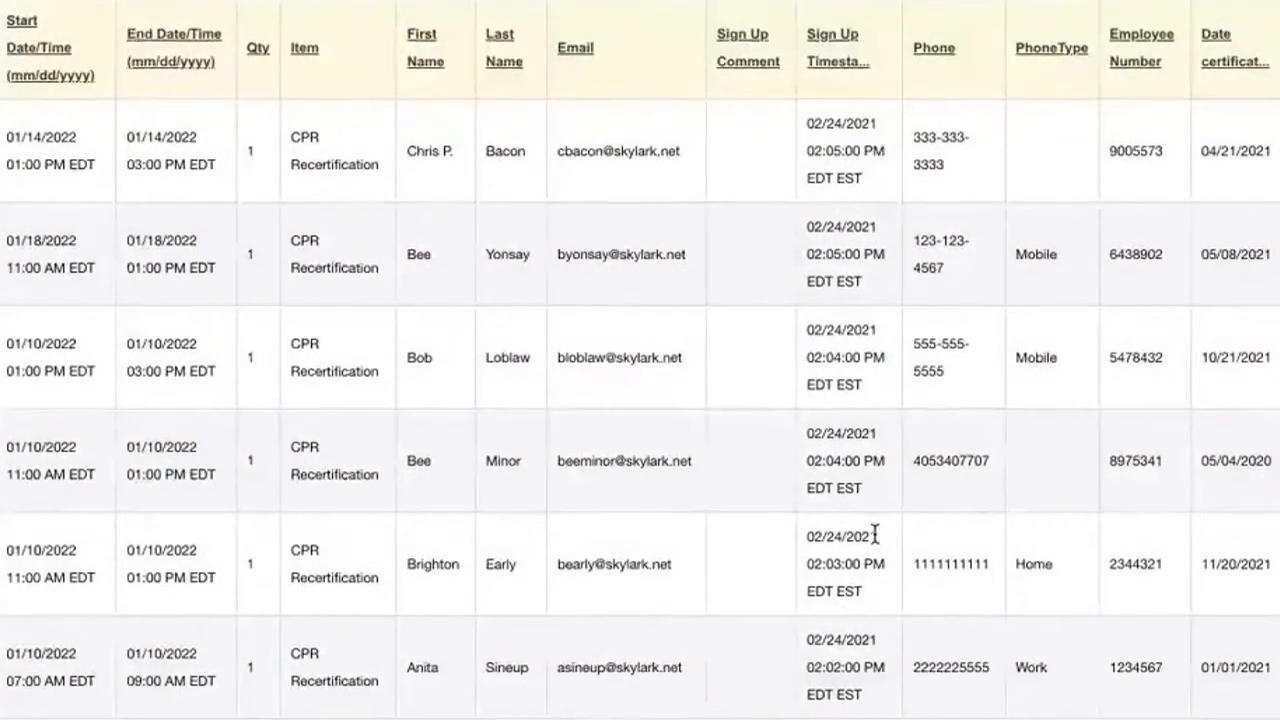
{"action": "scroll", "scroll_direction": "up", "scroll_amount": 3}
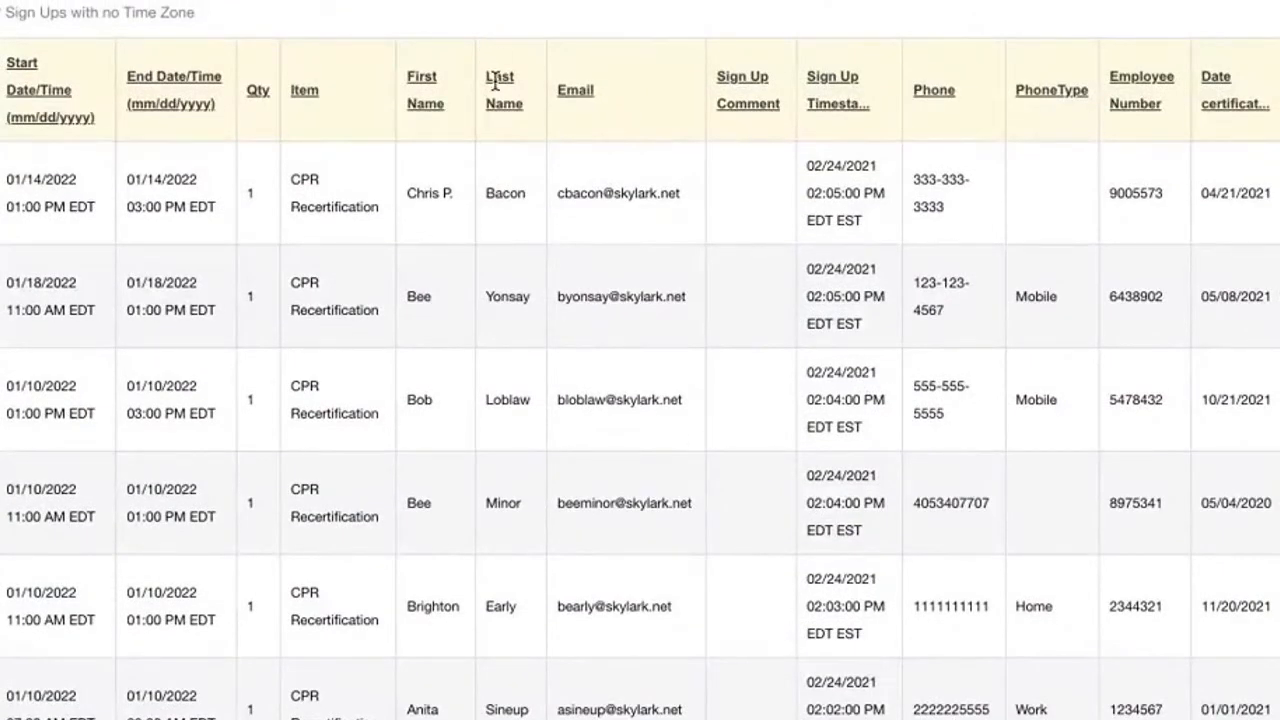
{"action": "scroll", "scroll_direction": "up", "scroll_amount": 3}
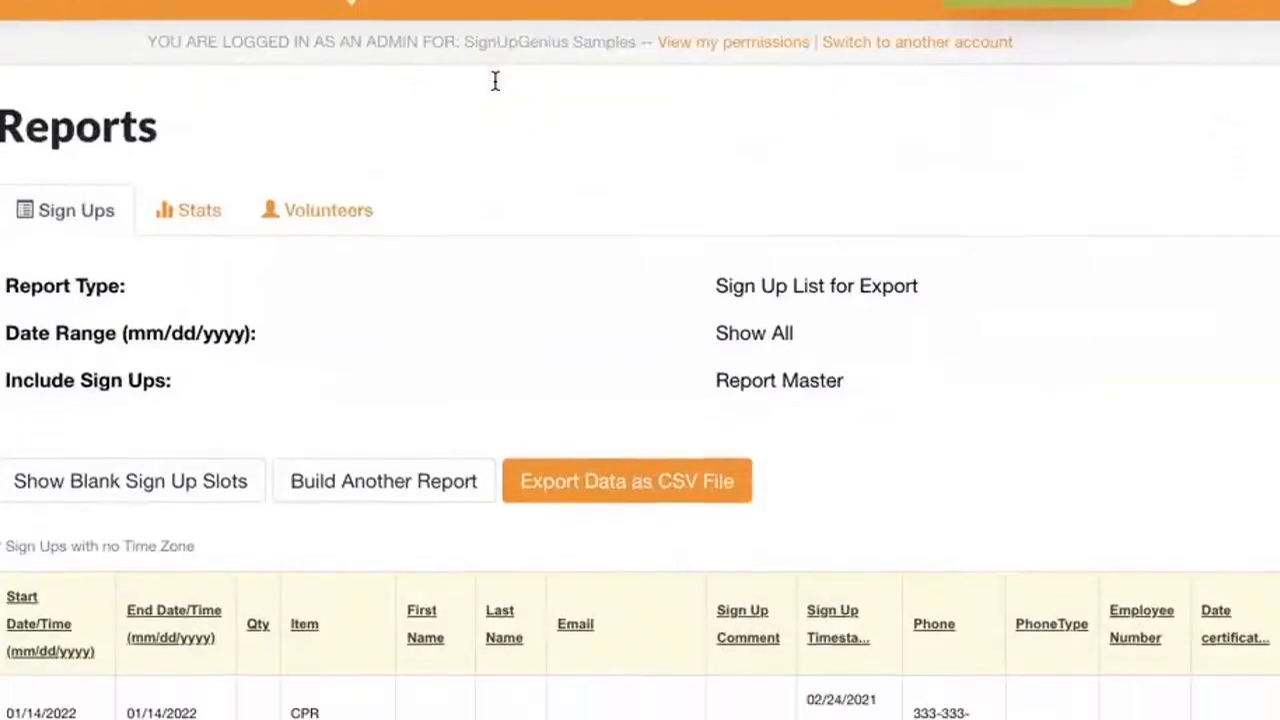
{"action": "scroll", "scroll_direction": "down", "scroll_amount": 3}
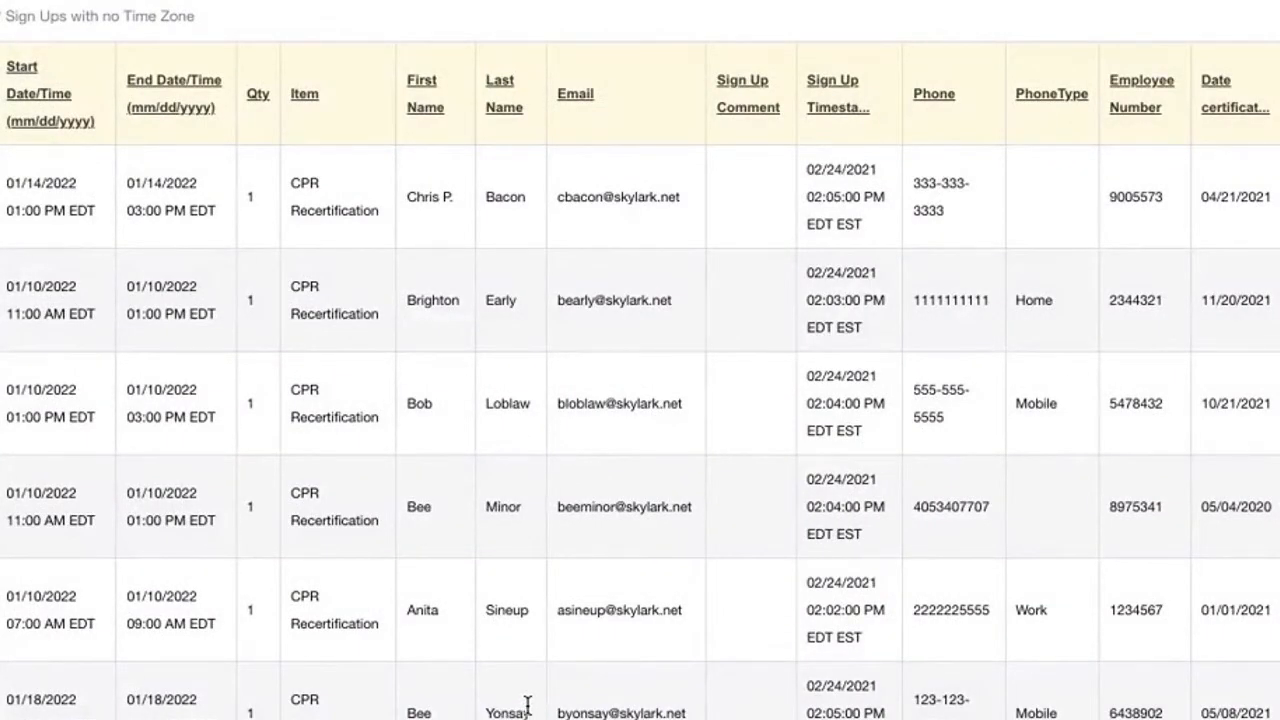
{"action": "mouse_move", "coordinate": [1023, 328]}
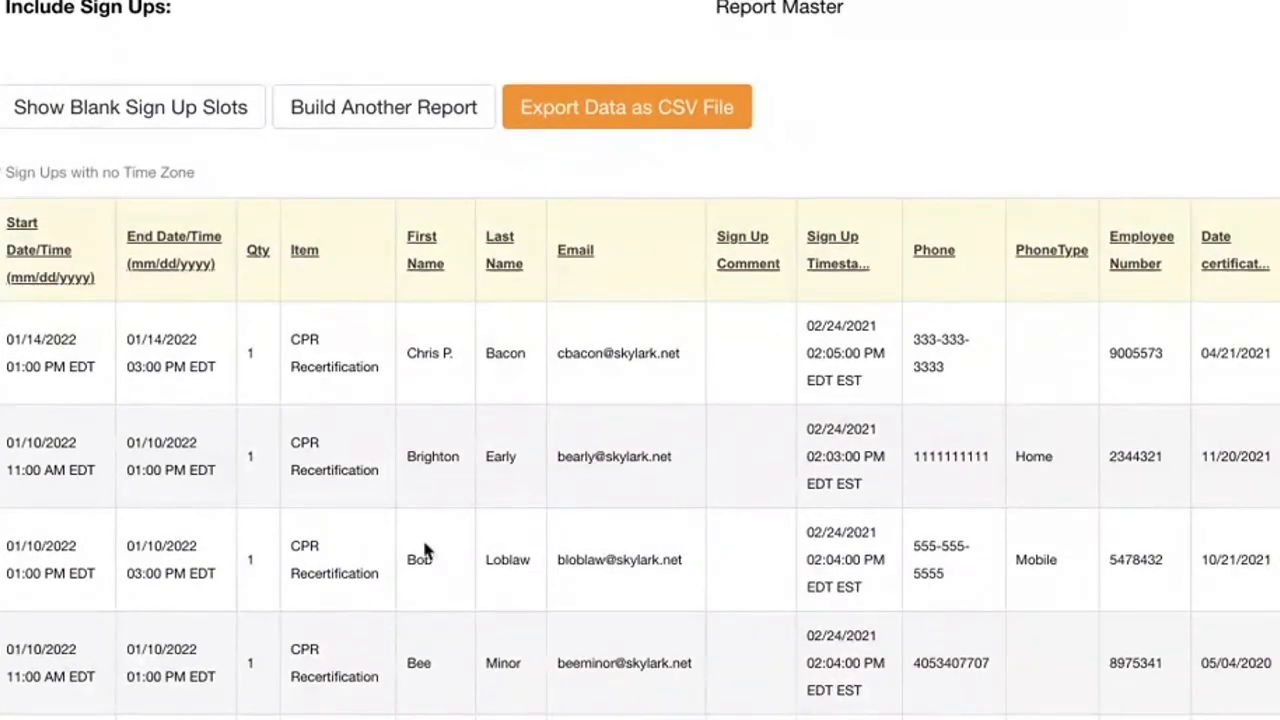
Export the blank-free, last-name-sorted report with 'Export Data as CSV File'
{"action": "scroll", "scroll_direction": "down", "scroll_amount": 3}
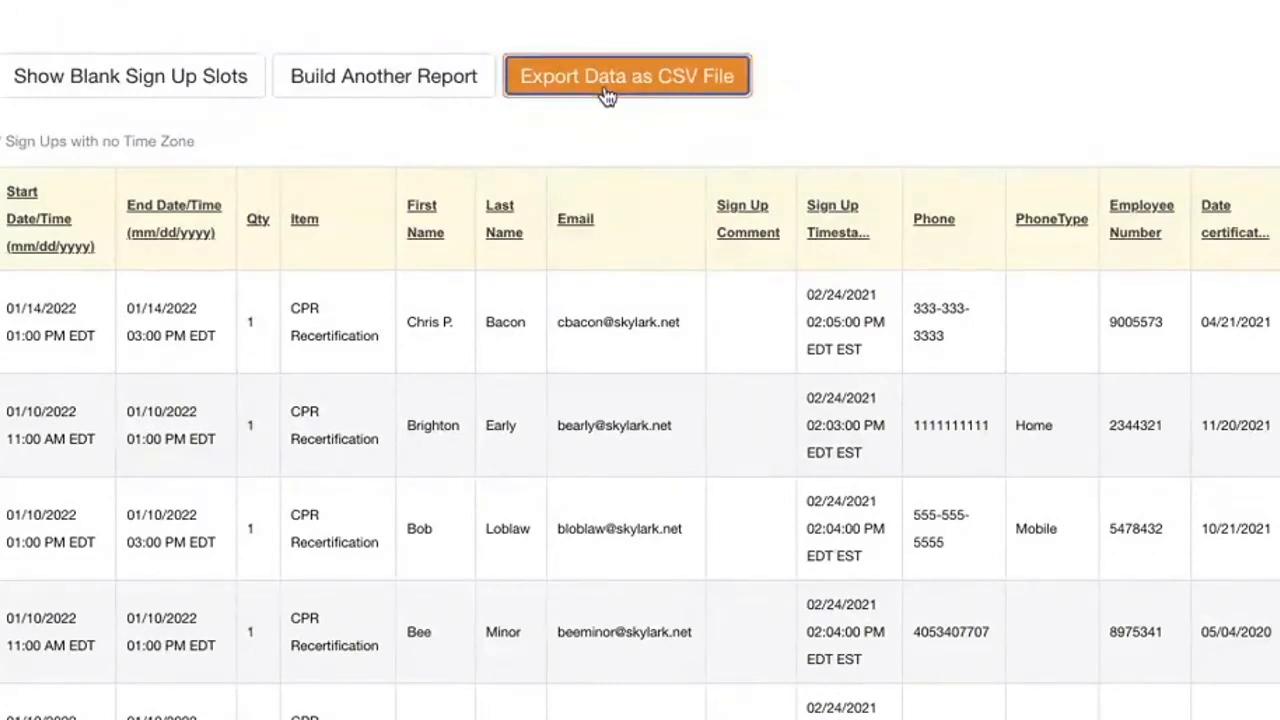
{"action": "left_click", "coordinate": [627, 76]}
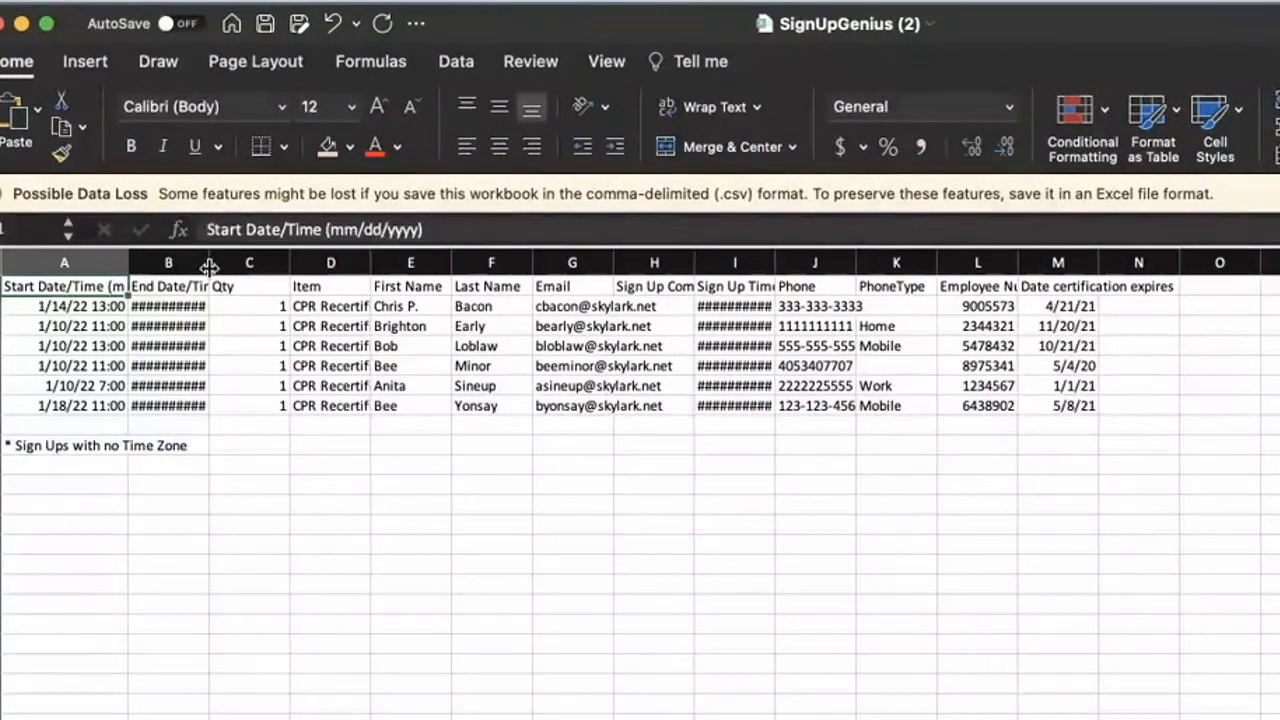
Widen column B so End Date/Time values show instead of hash marks
{"action": "left_click_drag", "start_coordinate": [209, 262], "coordinate": [240, 262]}
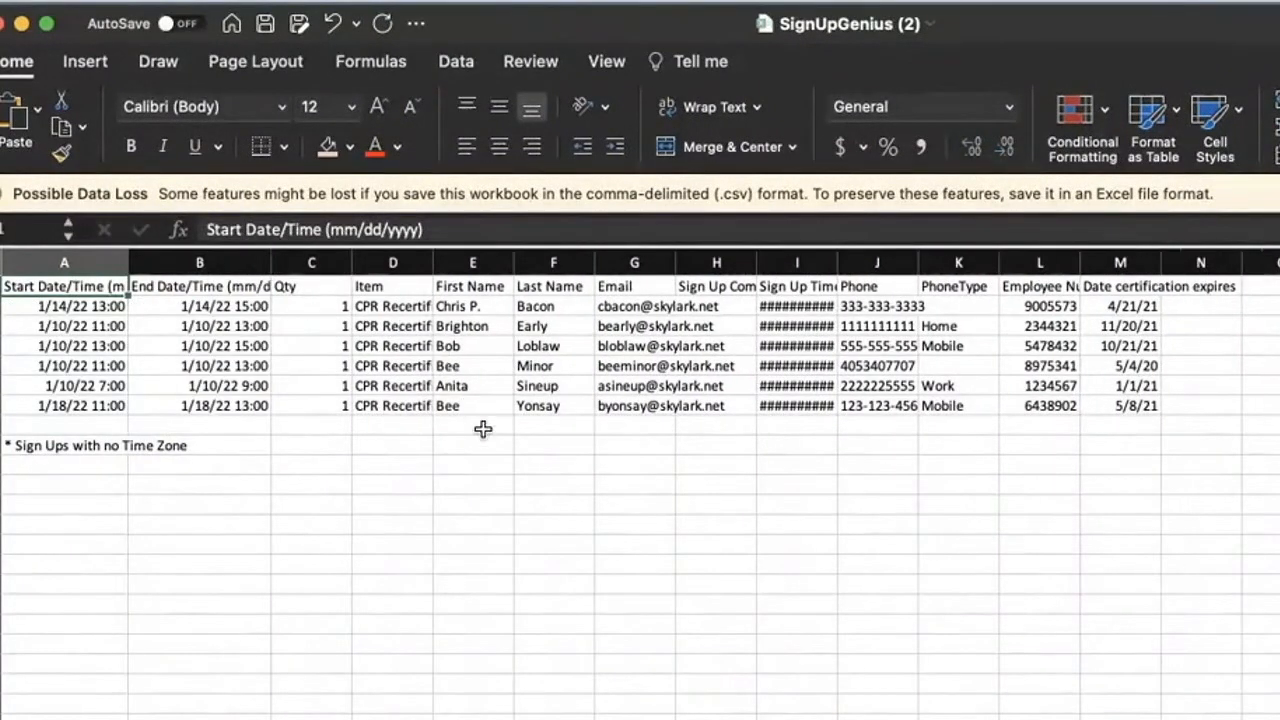